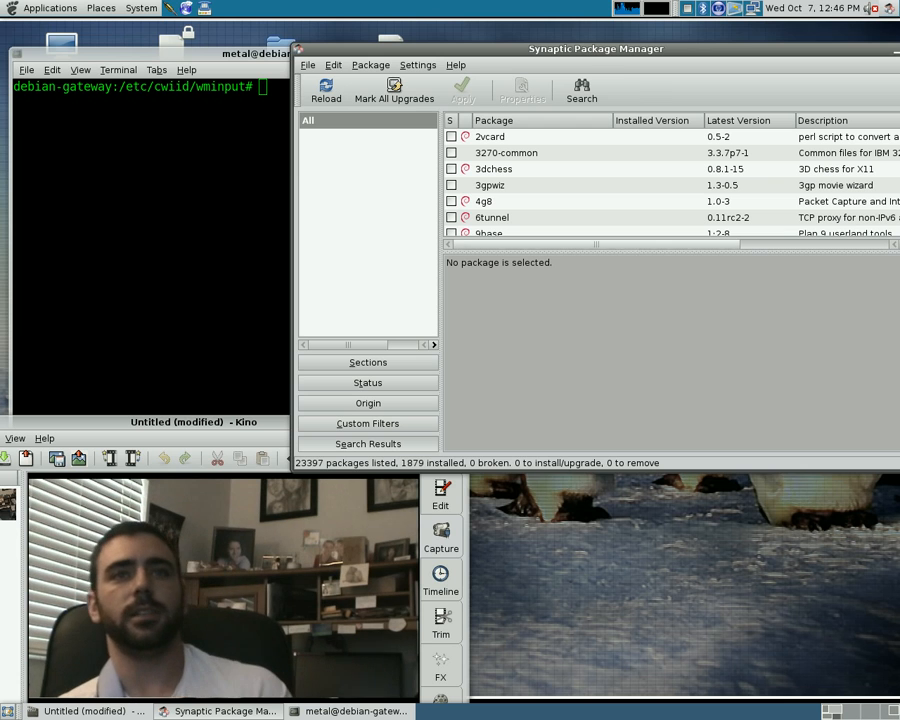
# Step: Search Synaptic for 'wii', mark wminput for installation, and apply the install
pyautogui.click(581, 90)
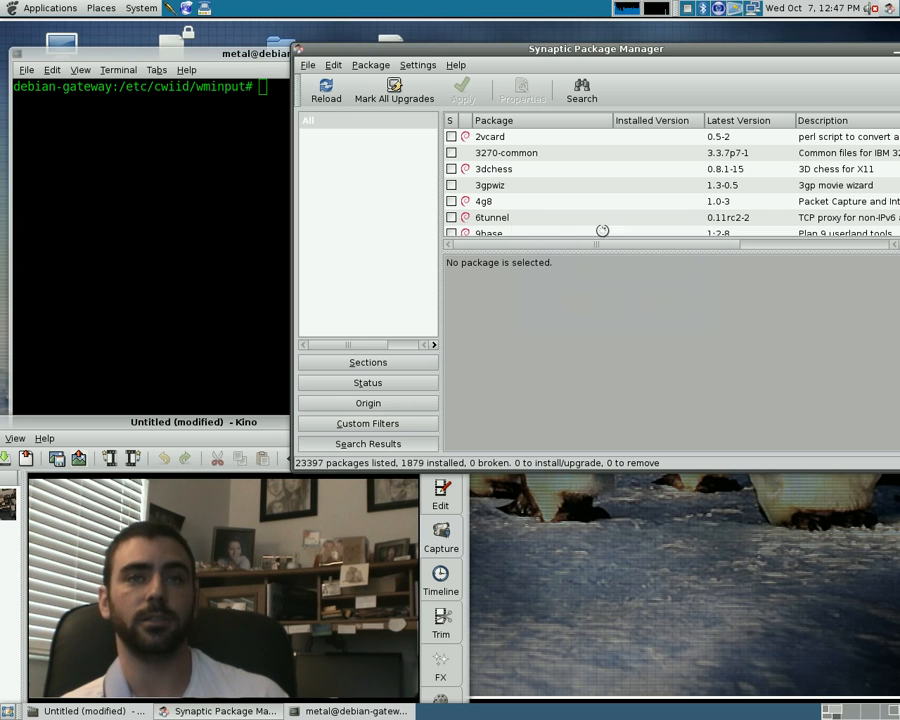
pyautogui.click(581, 90)
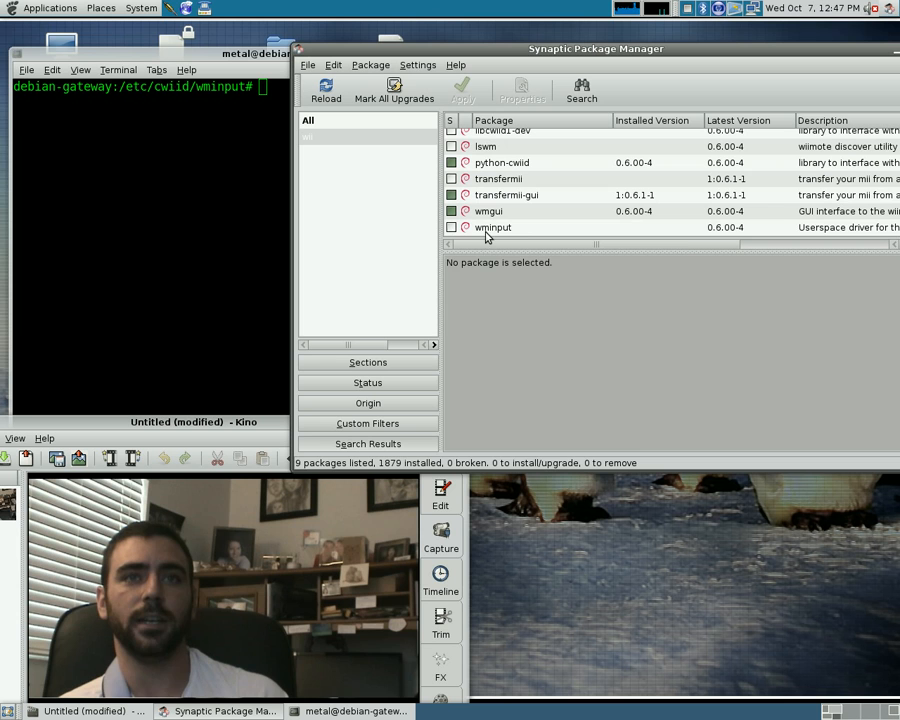
pyautogui.rightClick(491, 227)
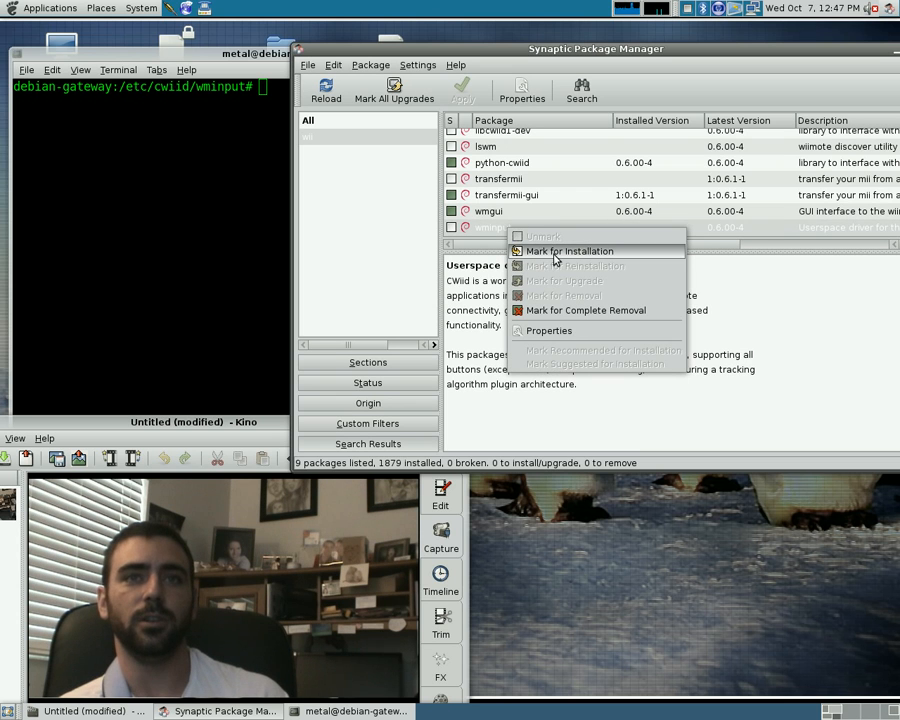
pyautogui.click(561, 251)
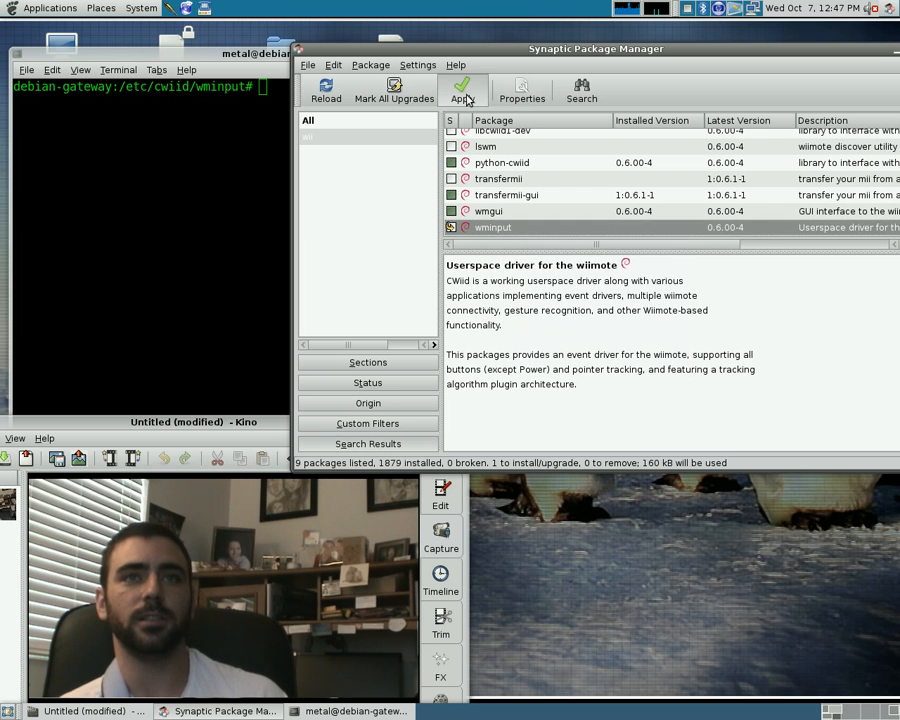
pyautogui.click(461, 90)
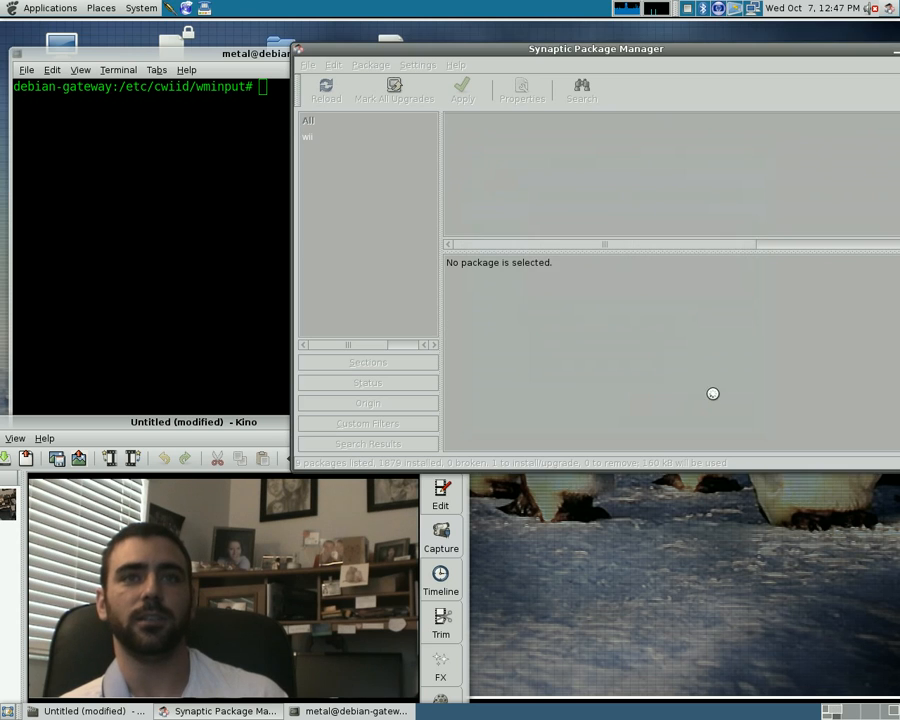
pyautogui.click(461, 89)
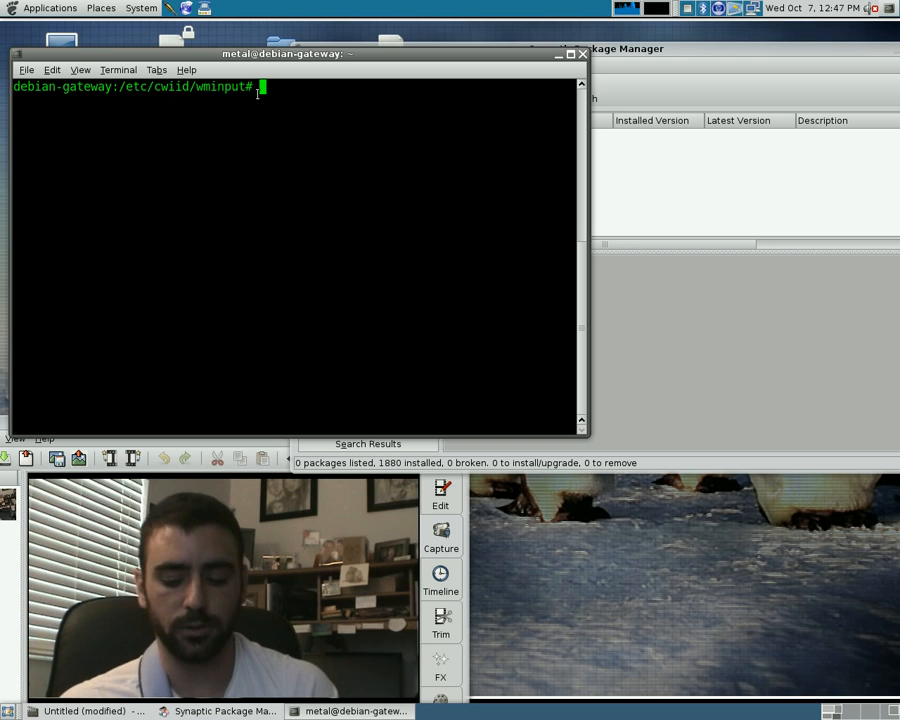
# Step: Run depmod -a and modprobe uinput, then type the wminput command
pyautogui.write('depmod -a')
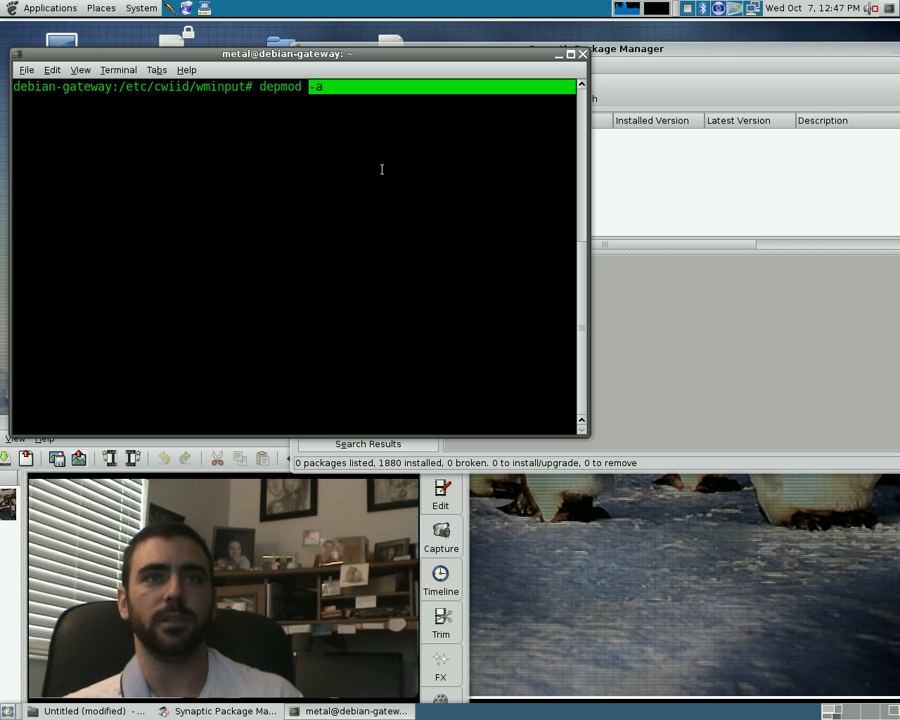
pyautogui.press('Return')
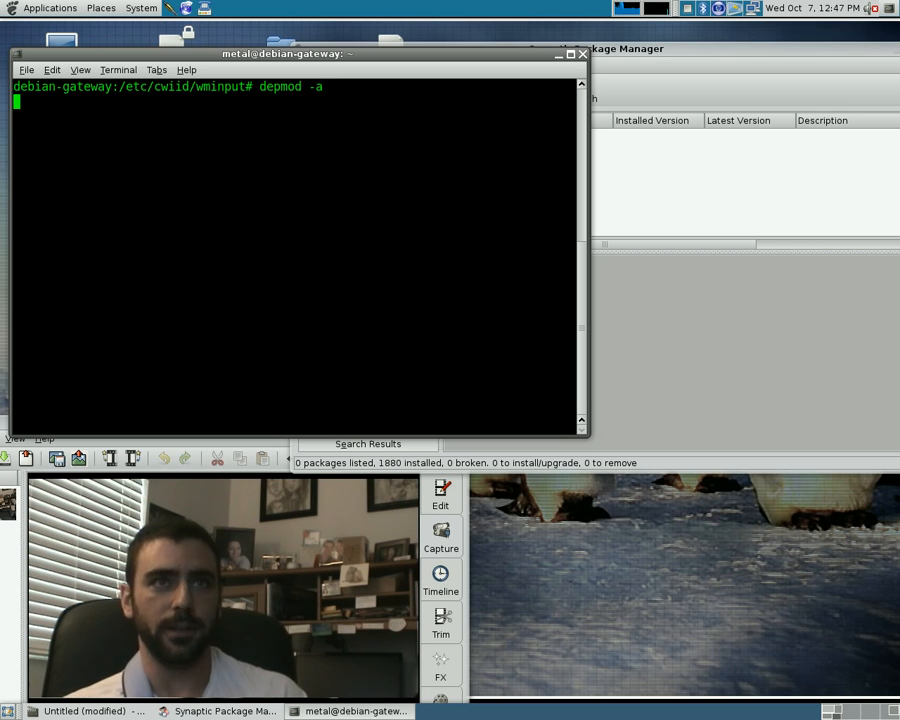
pyautogui.write('modprobe uinput')
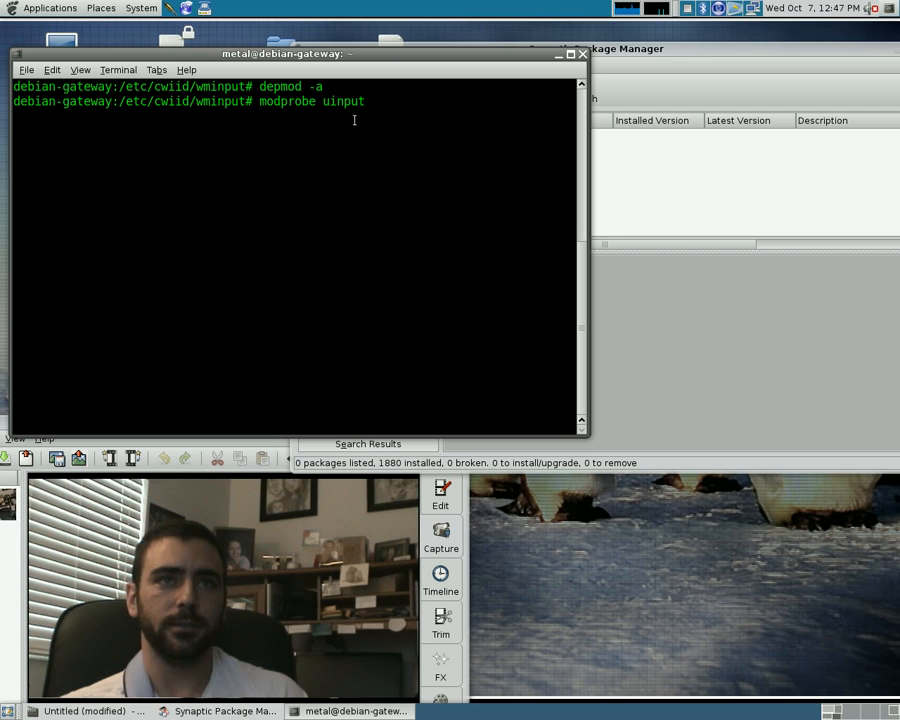
pyautogui.press('Return')
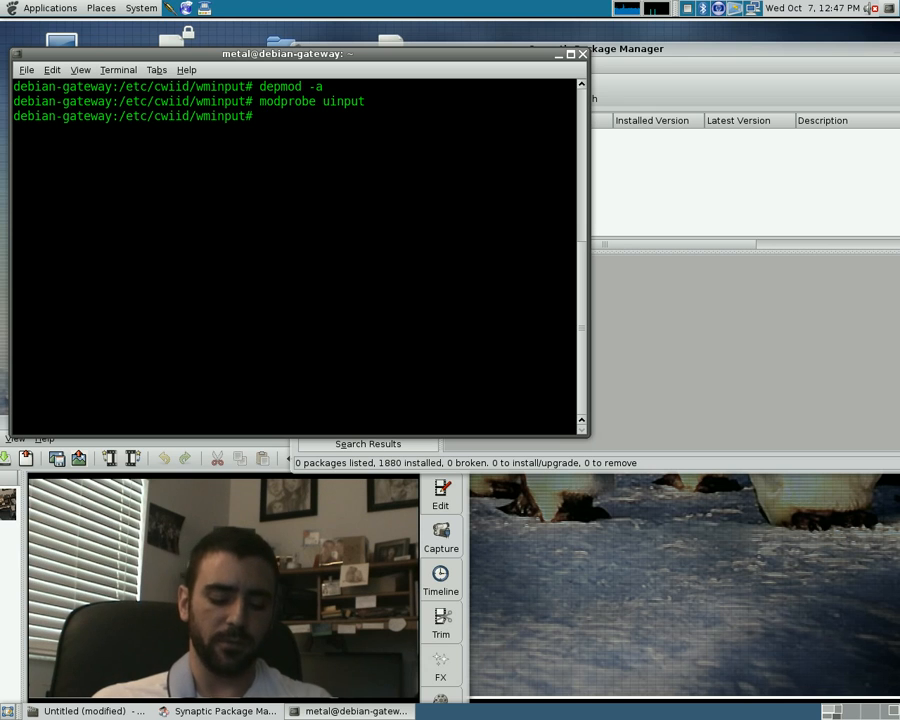
pyautogui.write('wm')
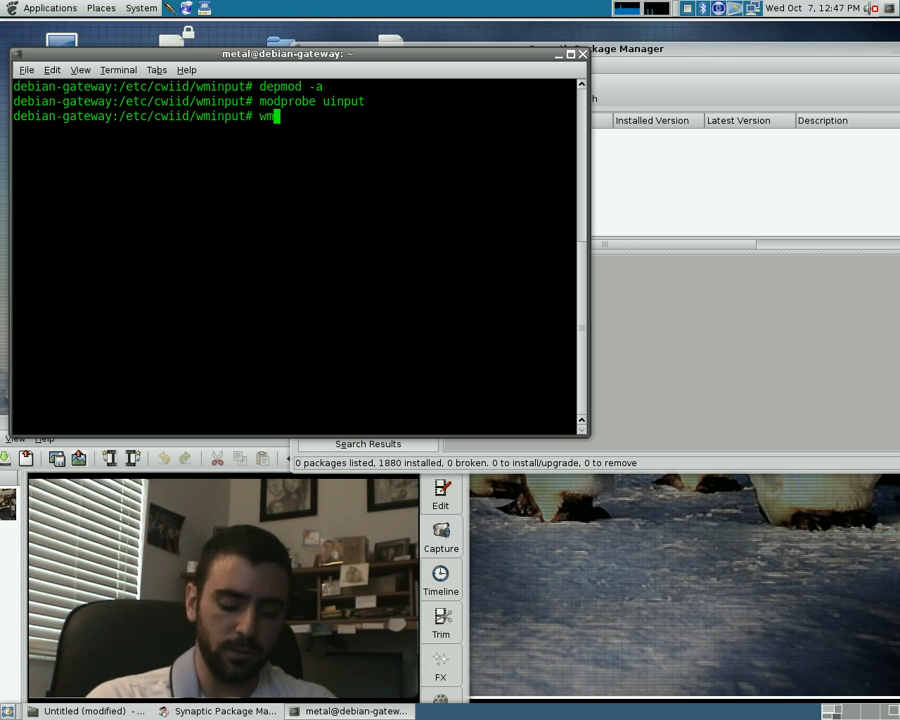
pyautogui.write('input')
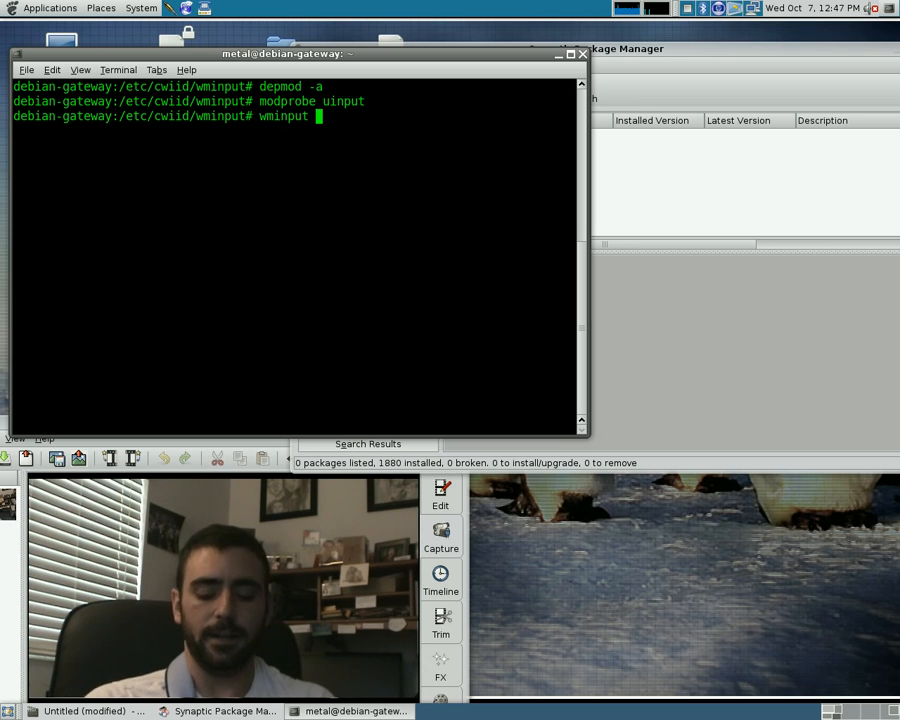
# Step: Launch wminput and pair the Wiimote via 1+2 until it reports Ready
pyautogui.press('Return')
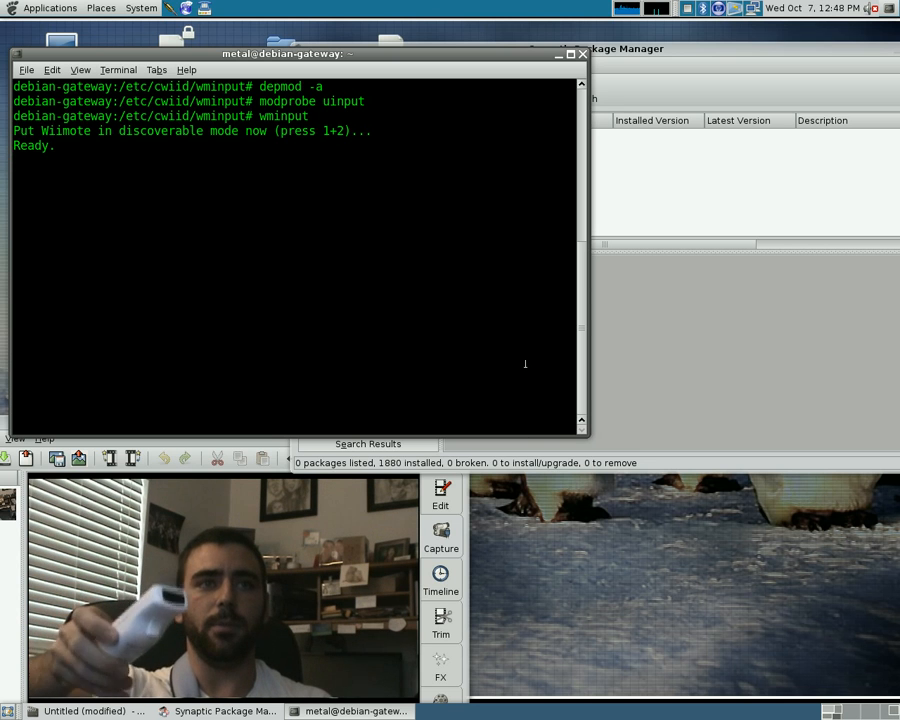
pyautogui.moveTo(131, 284)
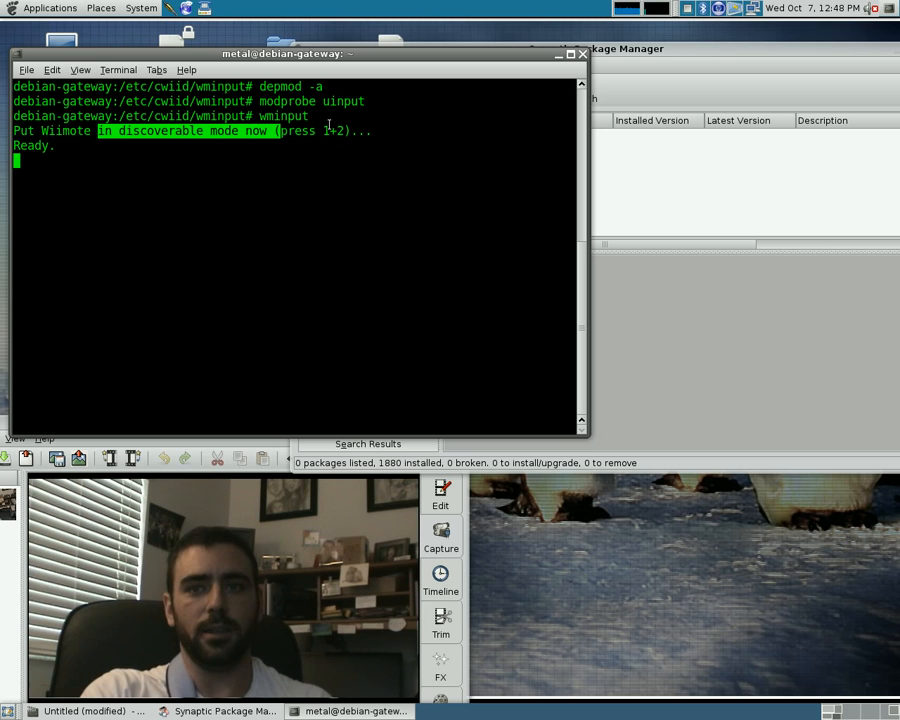
pyautogui.rightClick(330, 135)
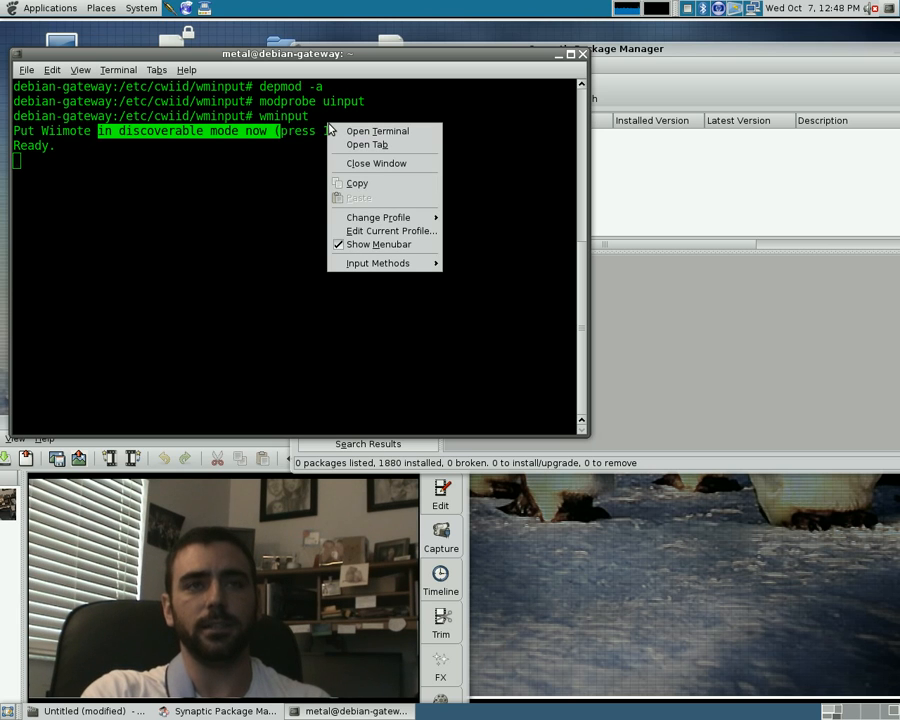
pyautogui.moveTo(305, 70)
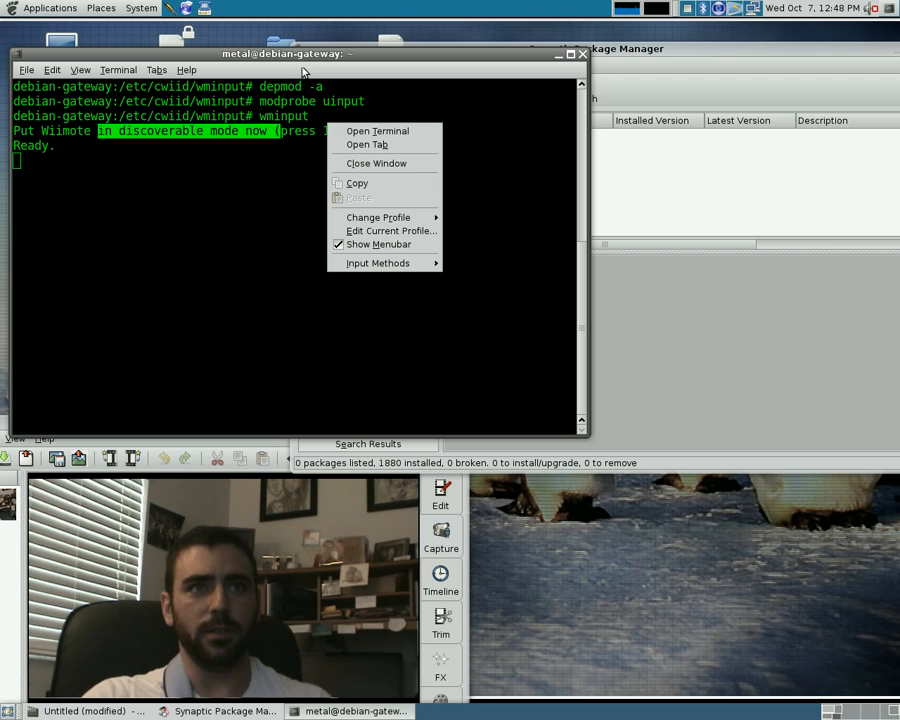
pyautogui.moveTo(273, 6)
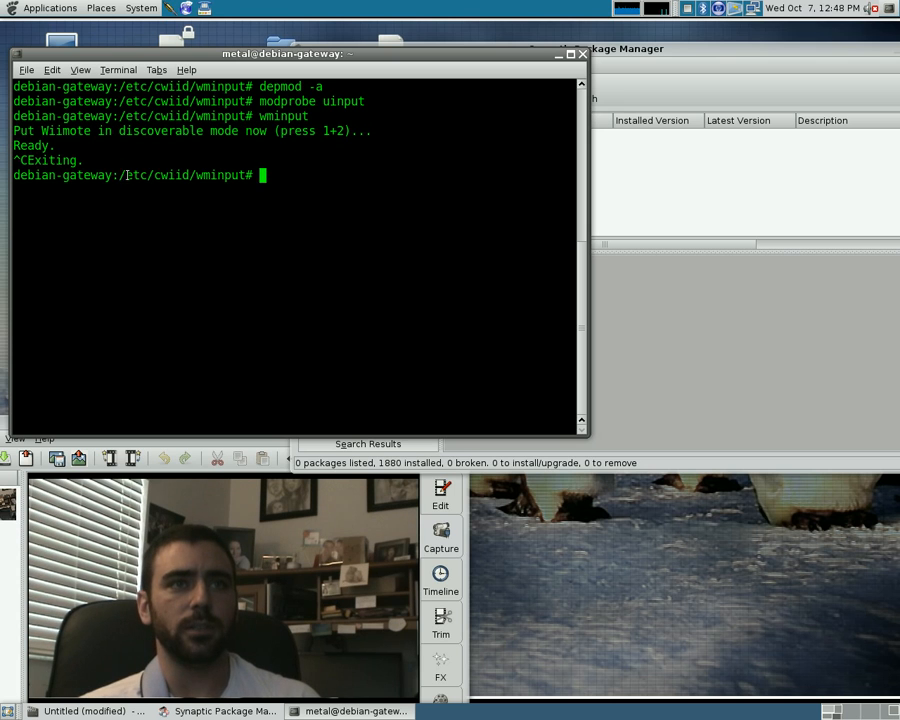
# Step: Stop wminput, list the wminput config files, and open 'default' in nano
pyautogui.doubleClick(140, 175)
pyautogui.write('ls')
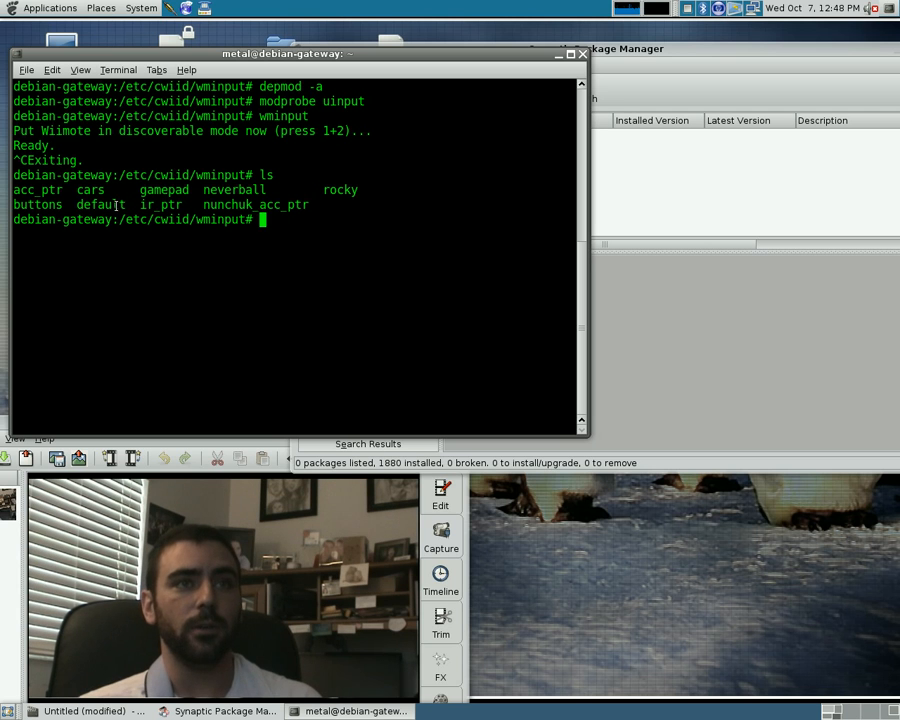
pyautogui.doubleClick(100, 204)
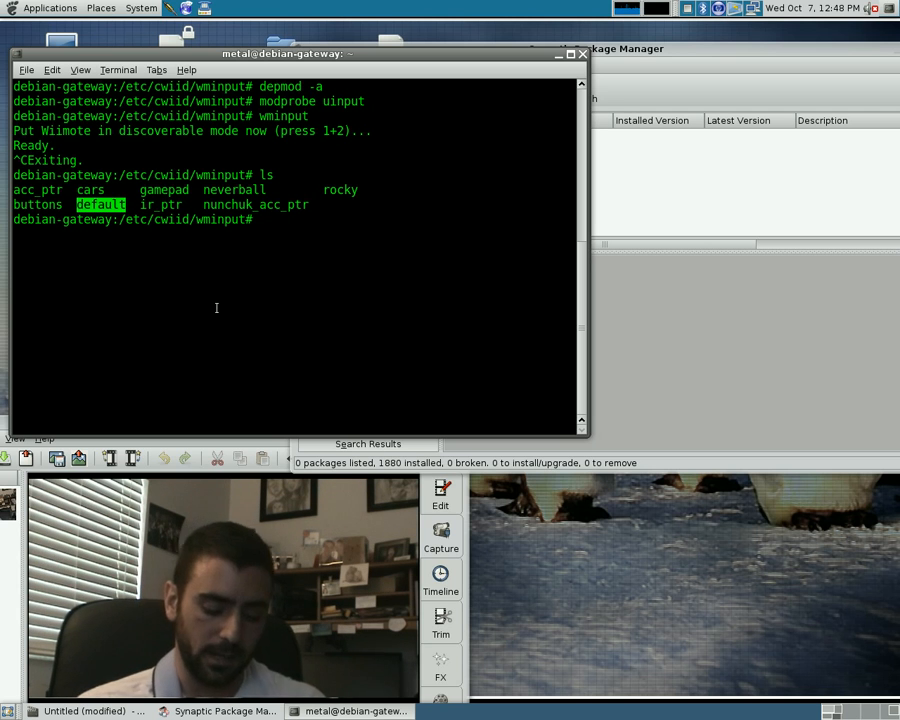
pyautogui.write('nano')
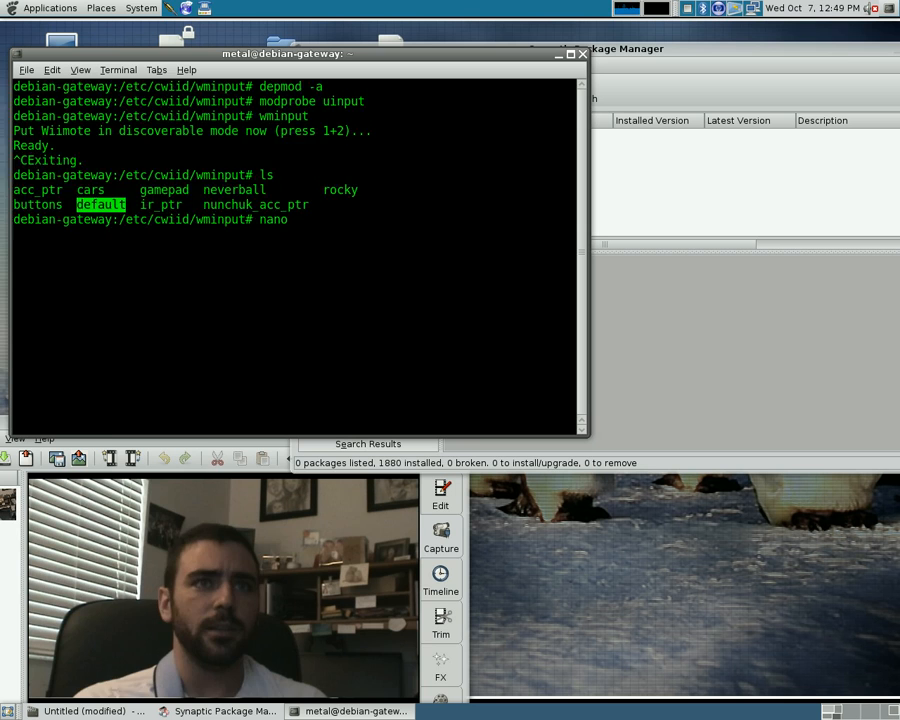
pyautogui.press('Return')
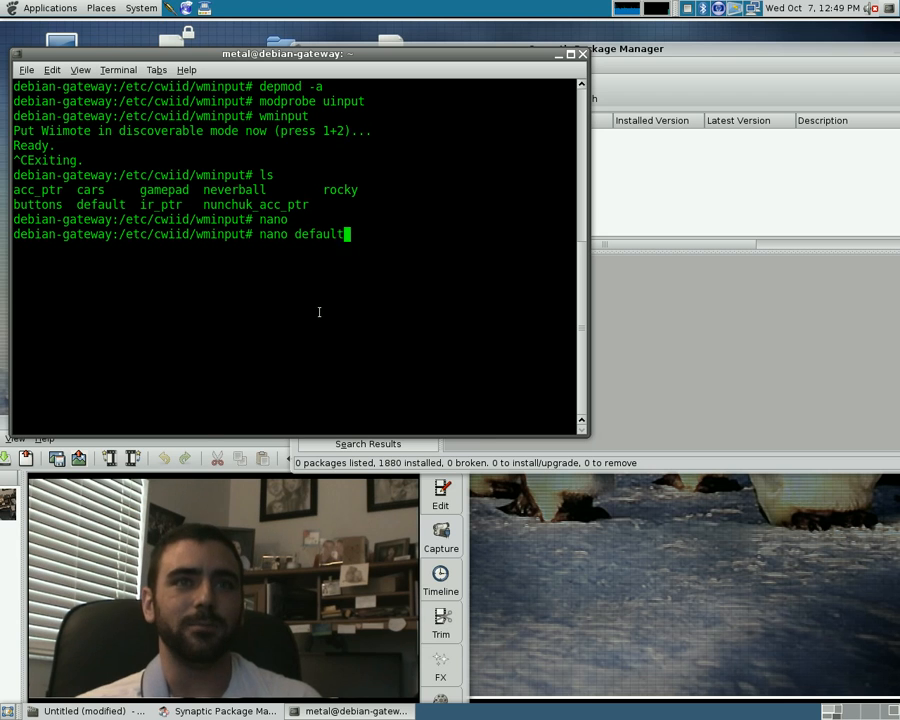
pyautogui.press('Return')
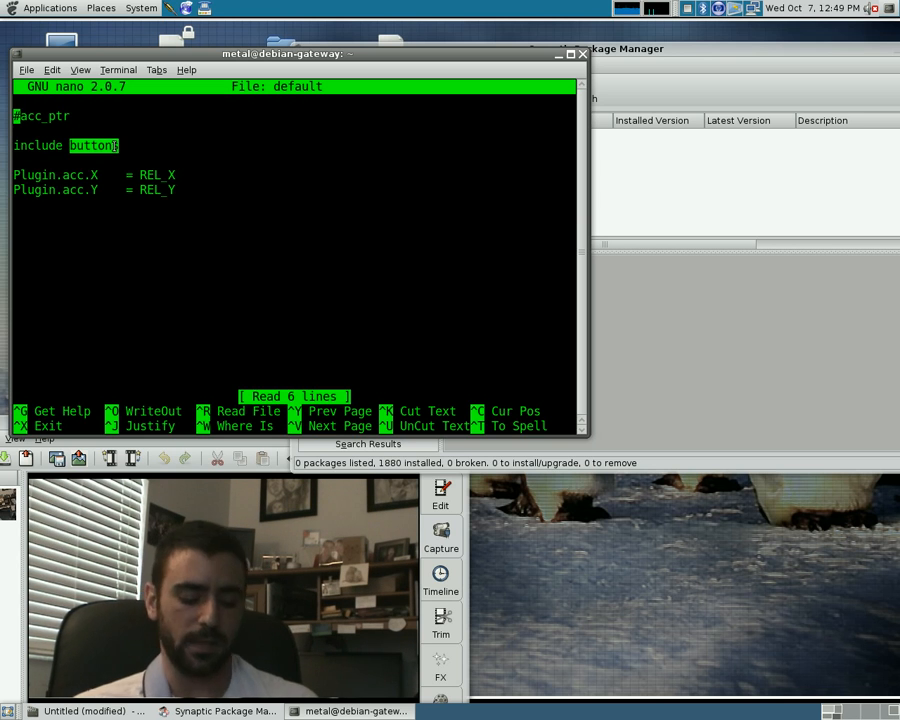
# Step: Close the default config and open the 'buttons' config file in nano
pyautogui.press('ctrl+x')
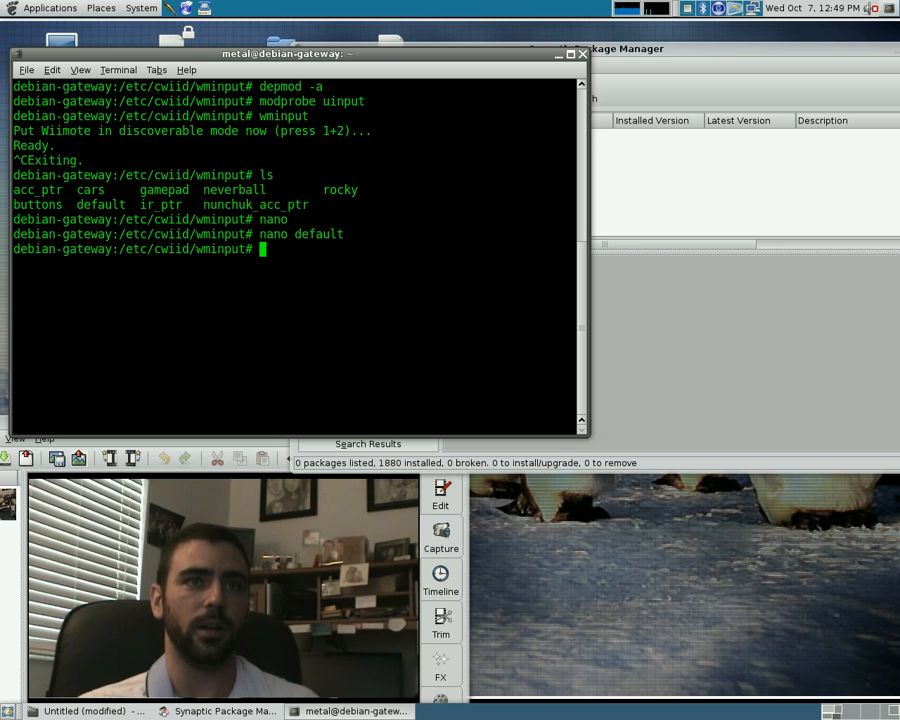
pyautogui.write('nano')
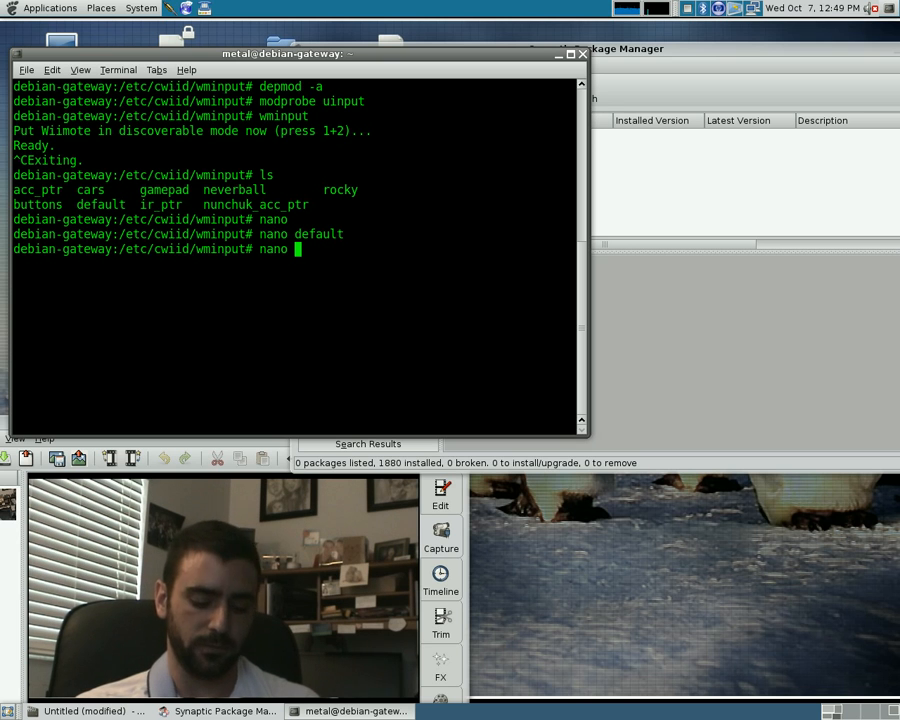
pyautogui.write('buttons')
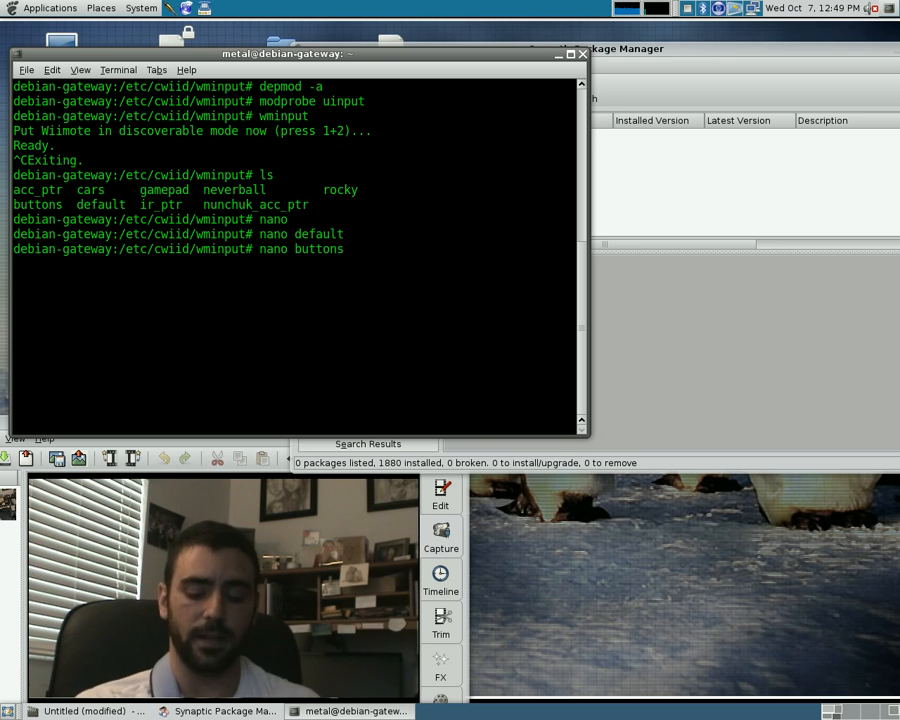
pyautogui.press('Return')
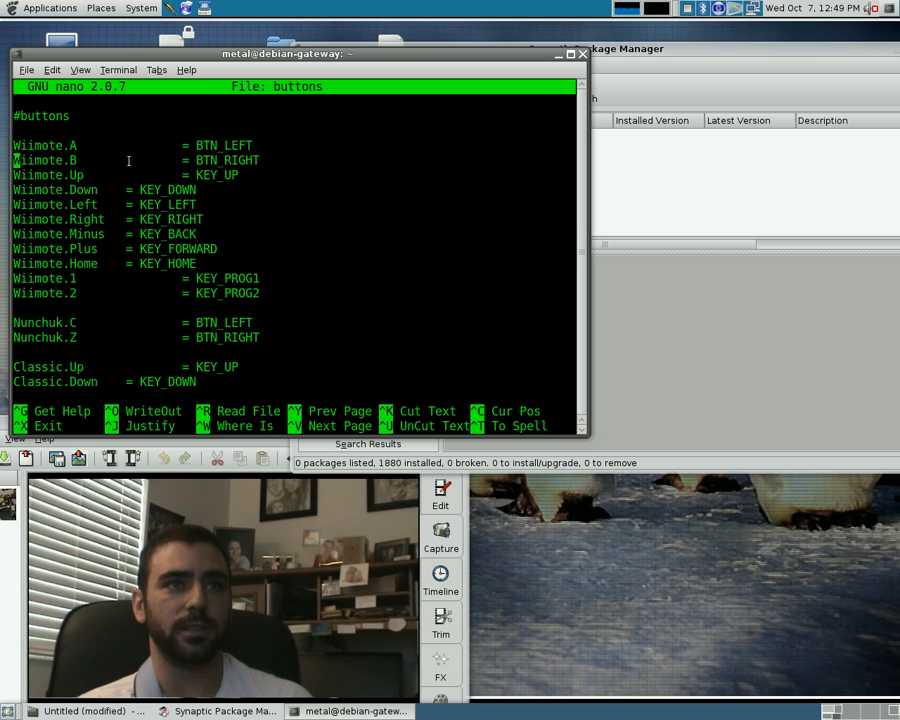
# Step: Change Wiimote.Home from KEY_HOME to KEY_K and save the buttons file
pyautogui.click(45, 145)
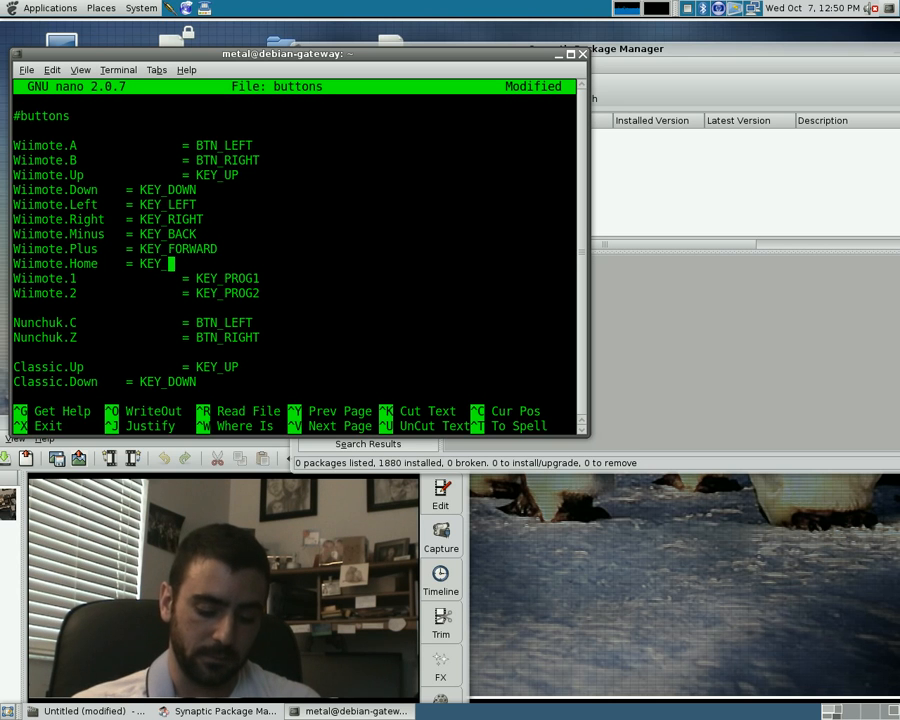
pyautogui.write('K')
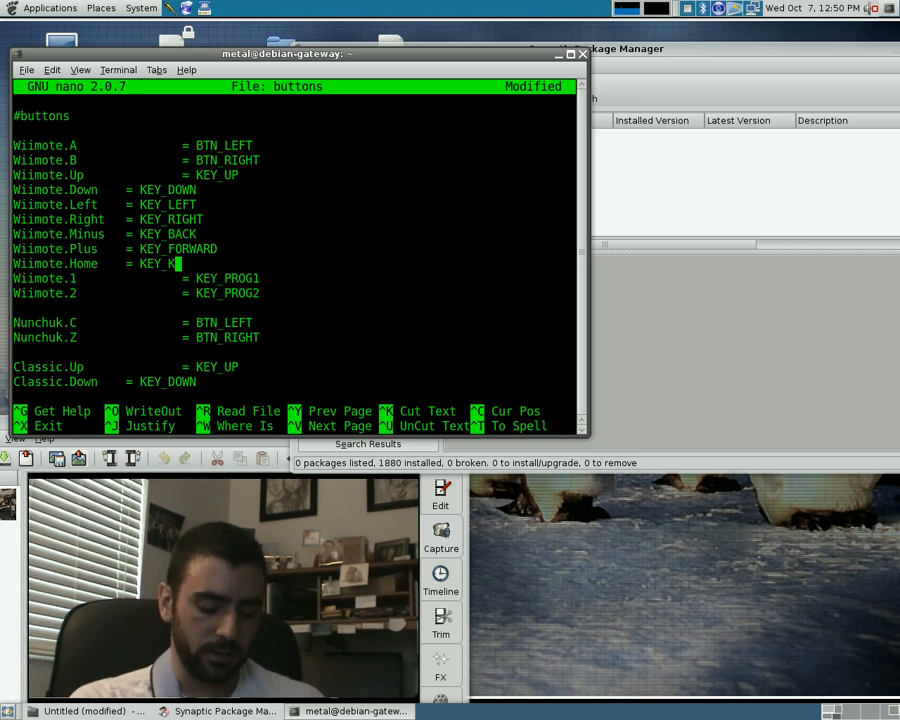
pyautogui.press('ctrl+o')
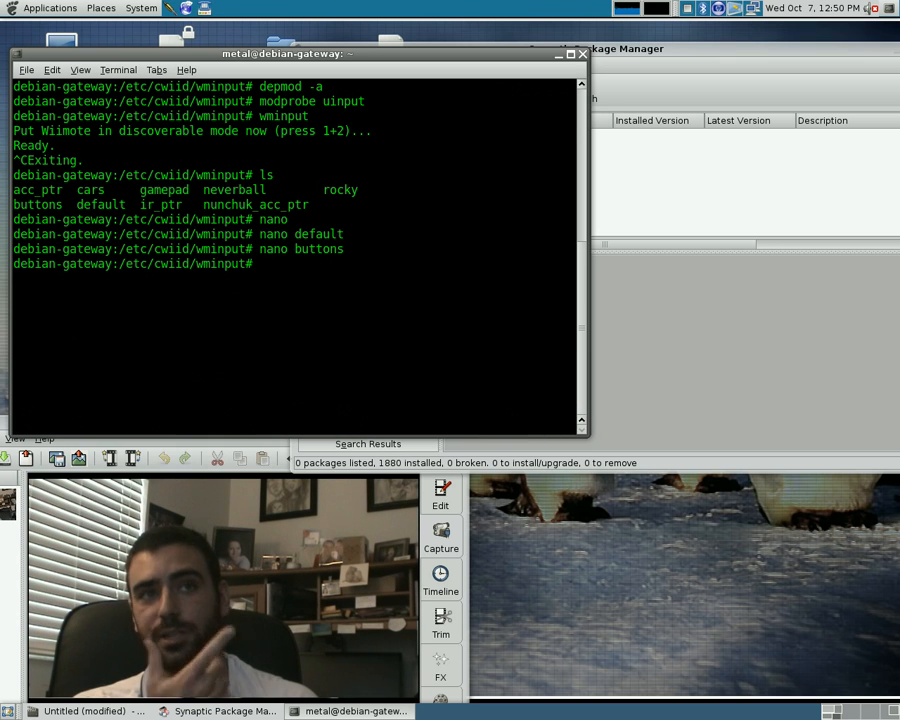
pyautogui.write('nano')
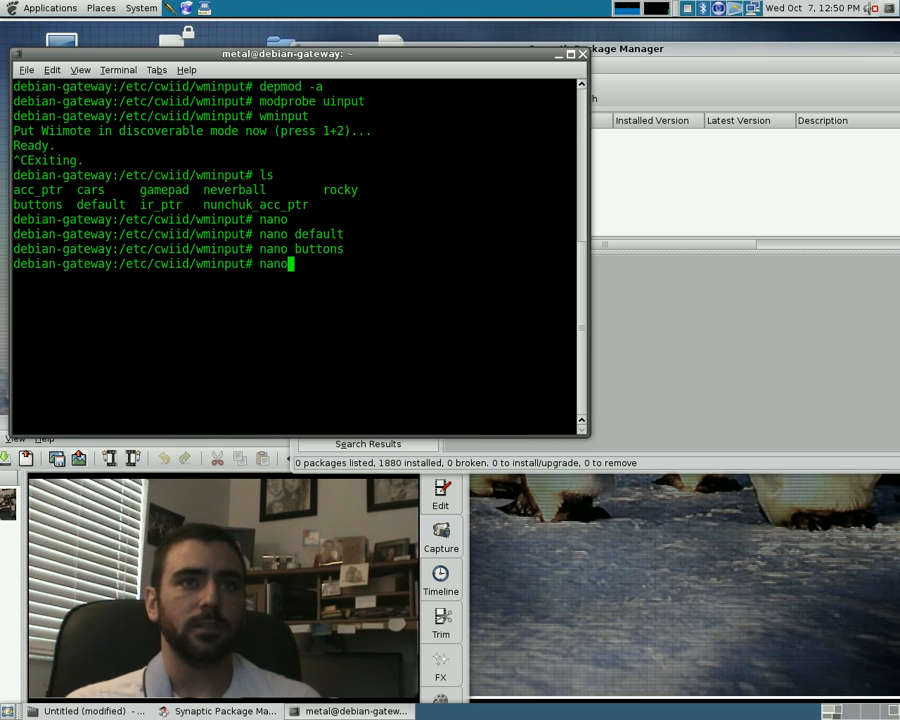
# Step: Relaunch wminput, check the Home button prints k's, then stop it with Ctrl+C
pyautogui.write('wminput')
pyautogui.press('Return')
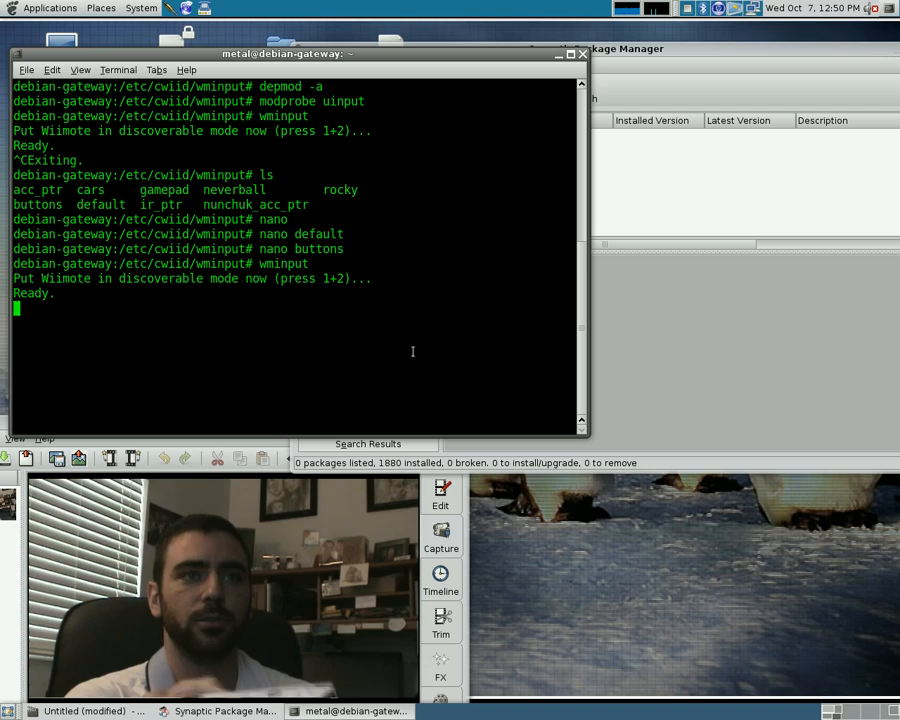
pyautogui.moveTo(523, 323)
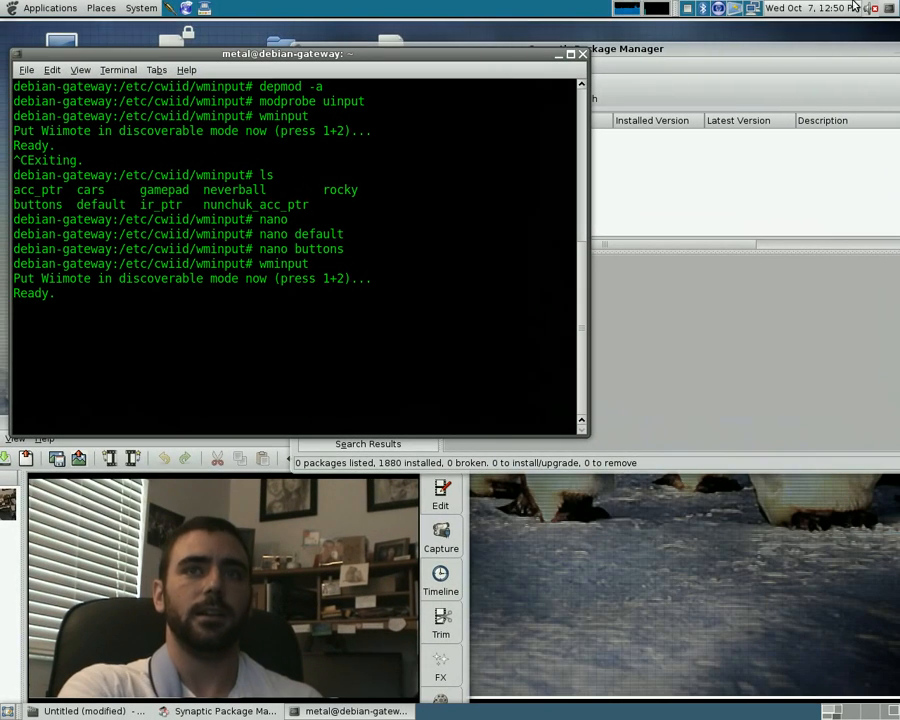
pyautogui.write('kkkkkkkkkkkkkkkkkkk')
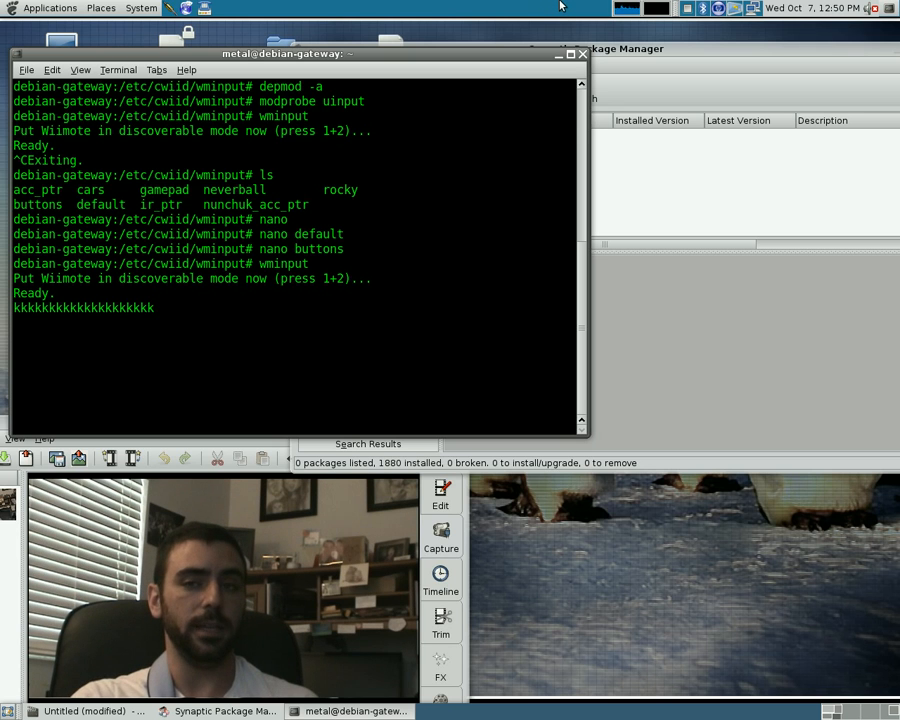
pyautogui.write('k')
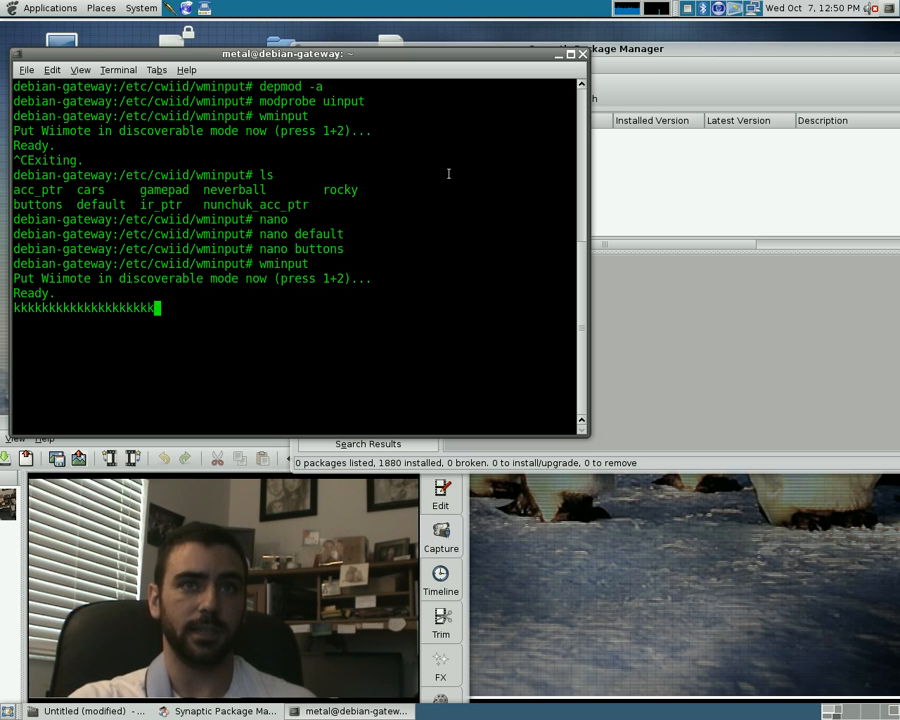
pyautogui.press('ctrl+c')
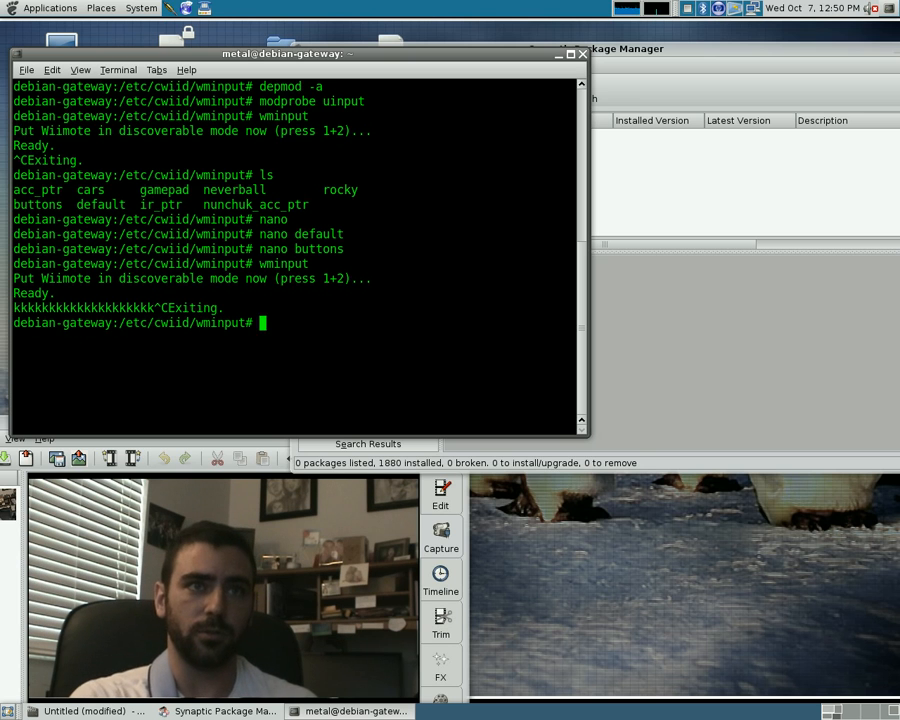
# Step: List the config files with ls and launch wminput -c neverball
pyautogui.write('wminput')
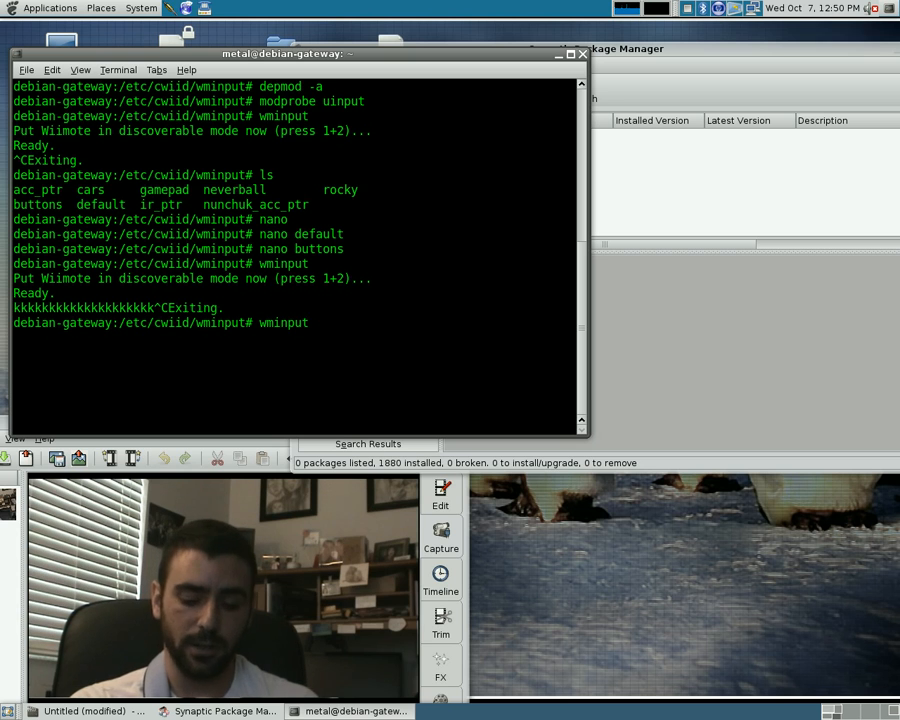
pyautogui.write('ls')
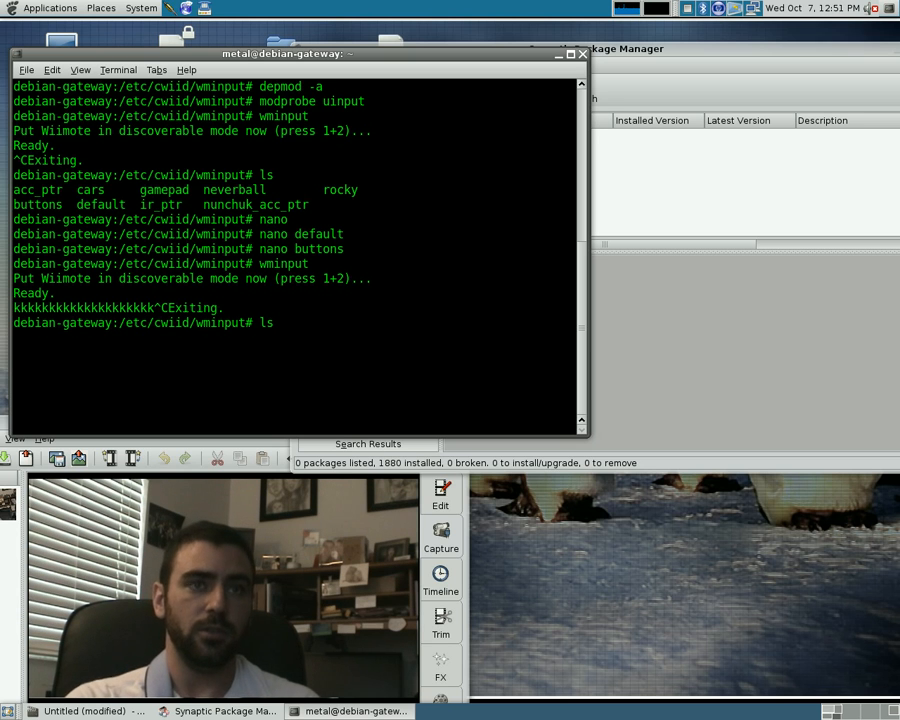
pyautogui.press('Return')
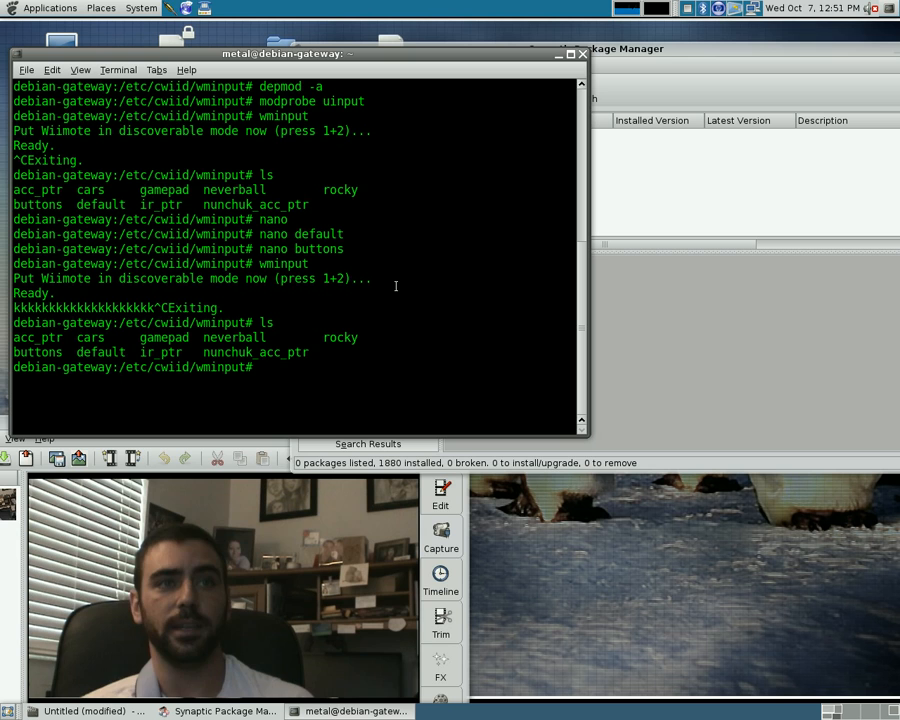
pyautogui.write('ls')
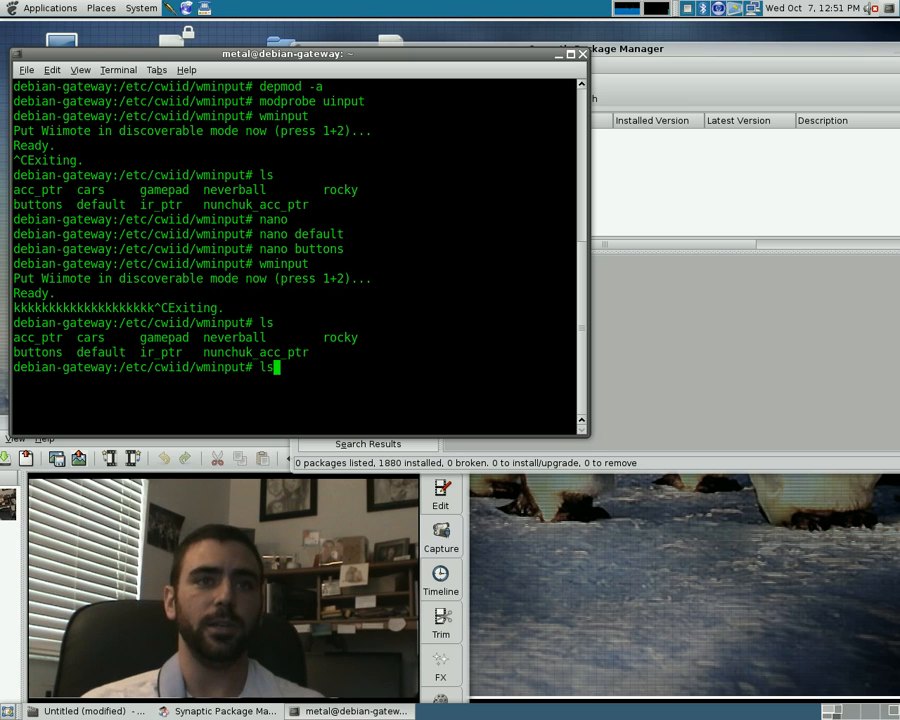
pyautogui.write('wminput -')
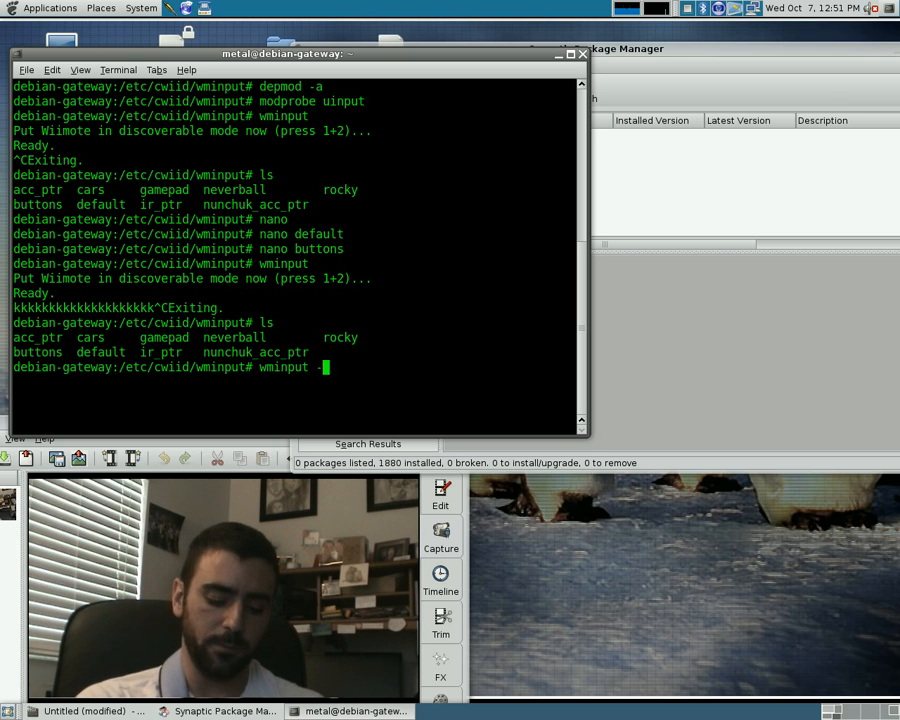
pyautogui.write('c n')
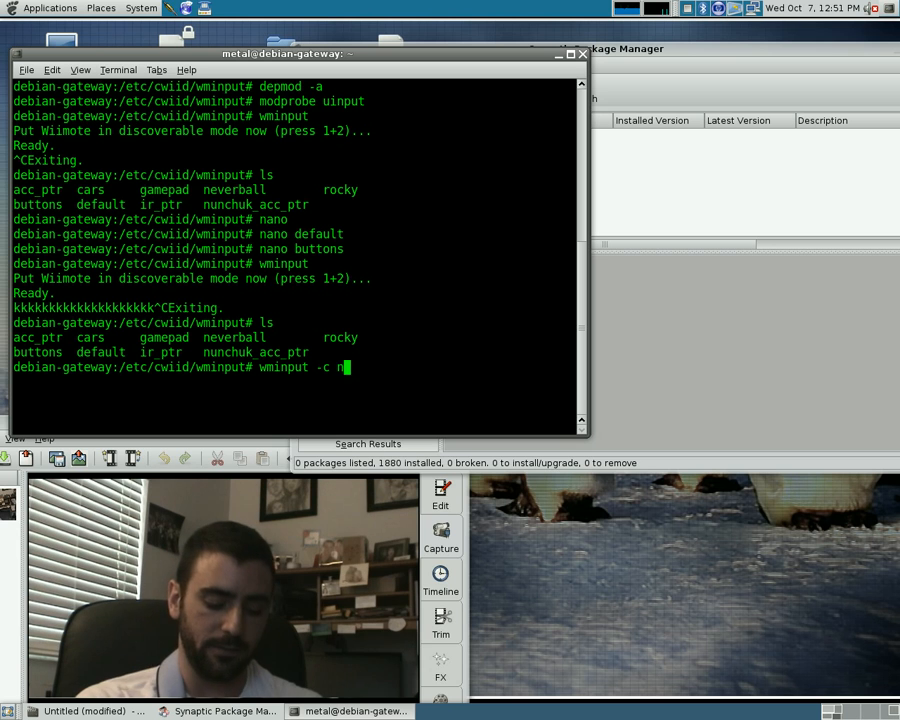
pyautogui.press('Return')
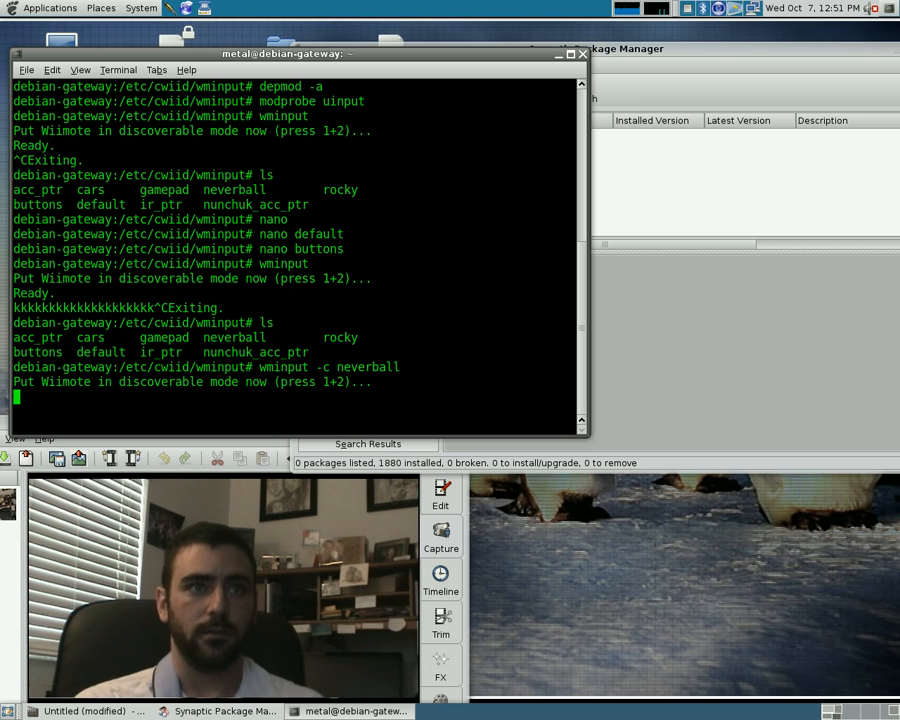